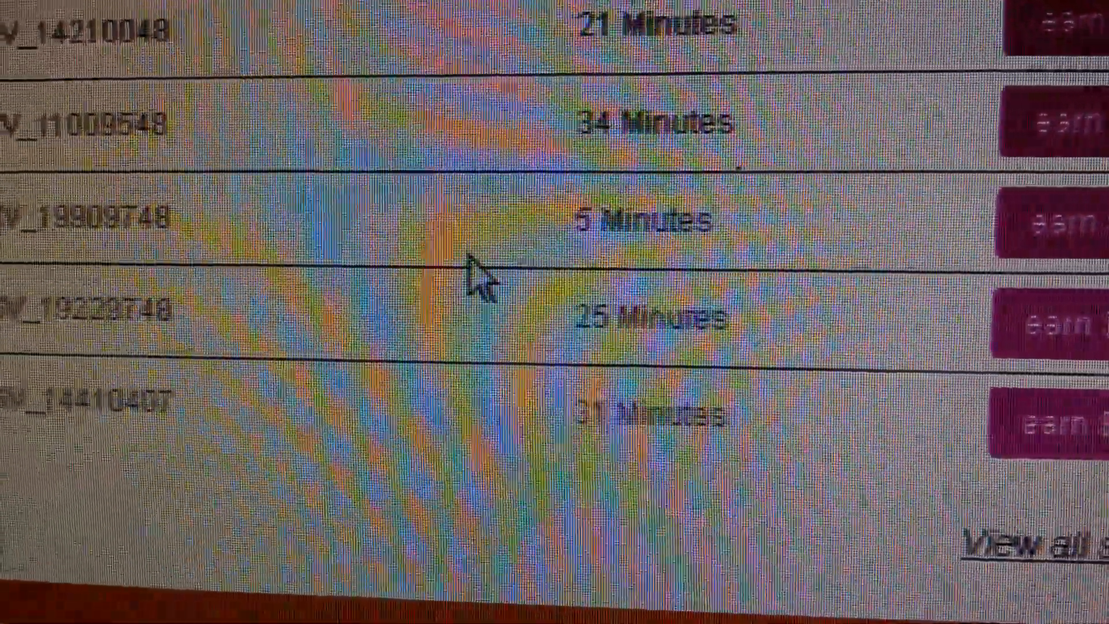
scroll(down, 3)
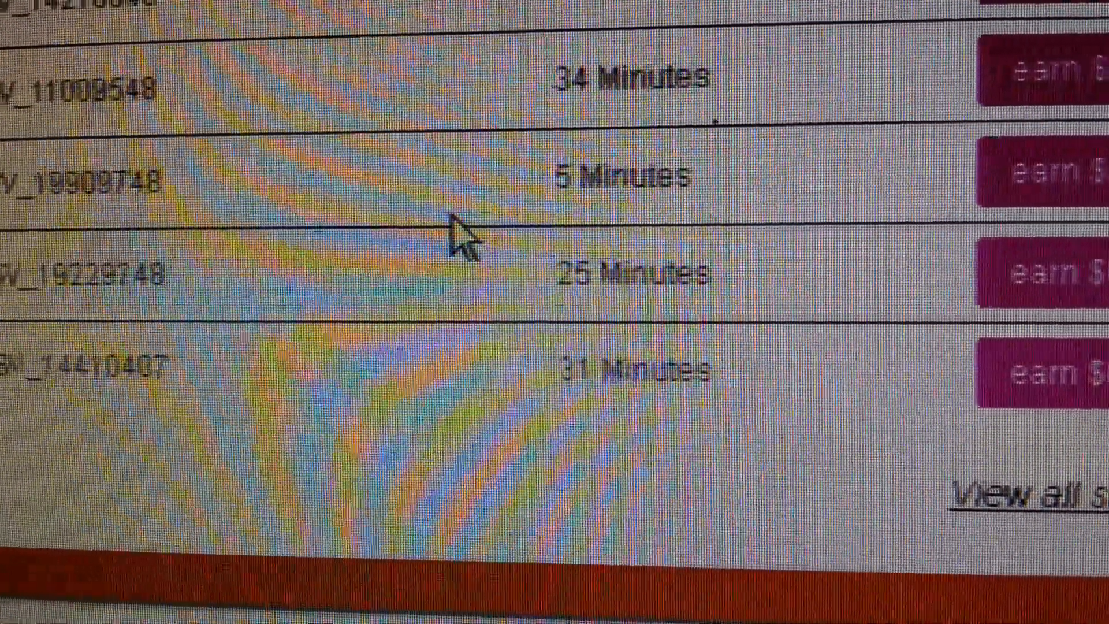